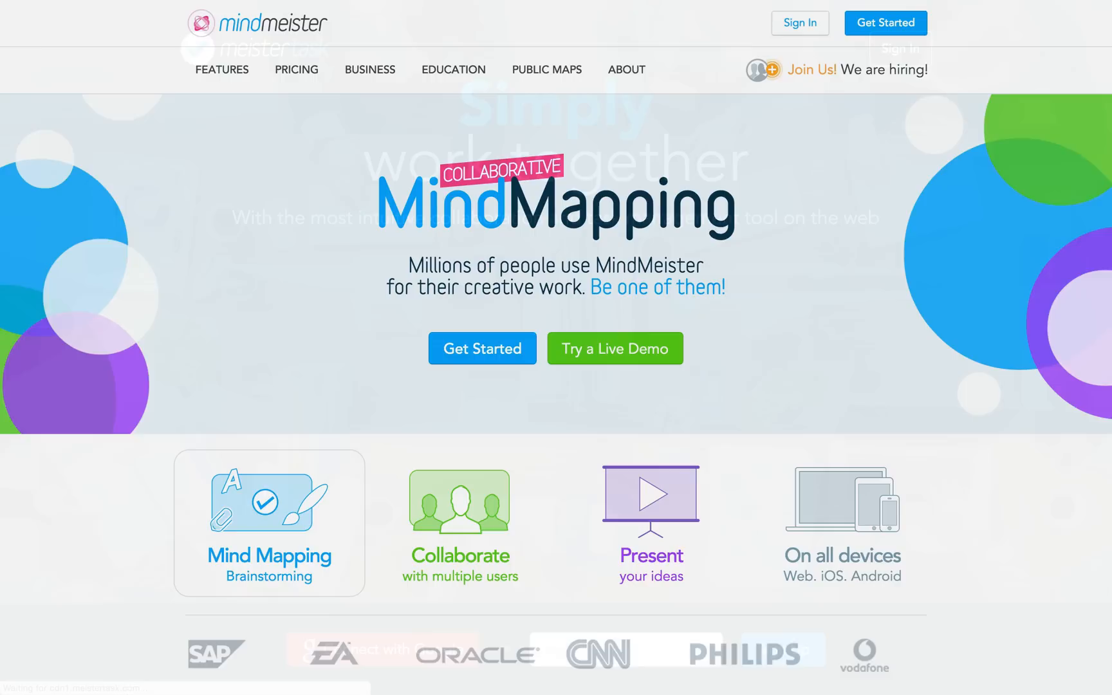
- Assign the five Marketing tasks, due 03/31/2015, to one collaborator
scroll("down", 3)
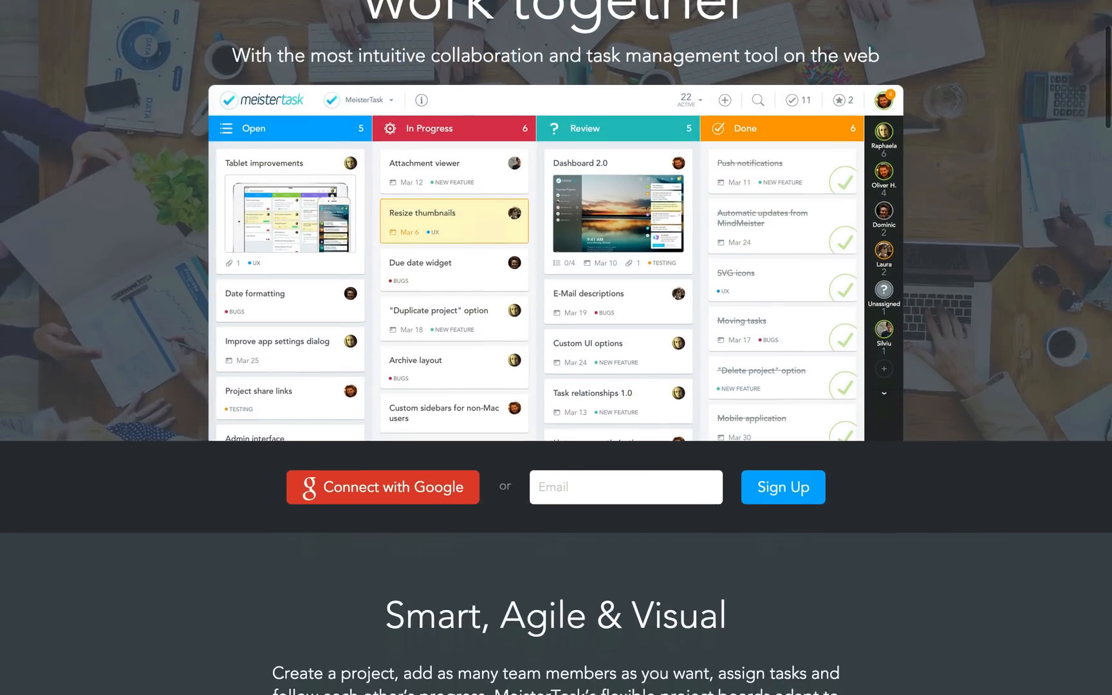
scroll("down", 3)
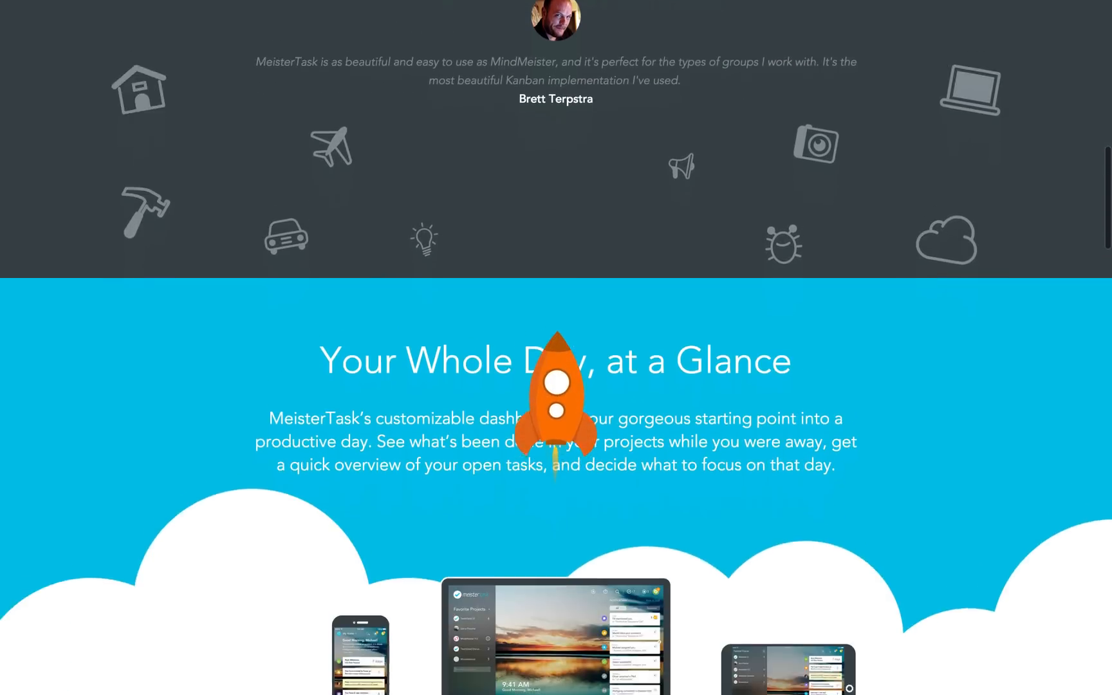
scroll("down", 3)
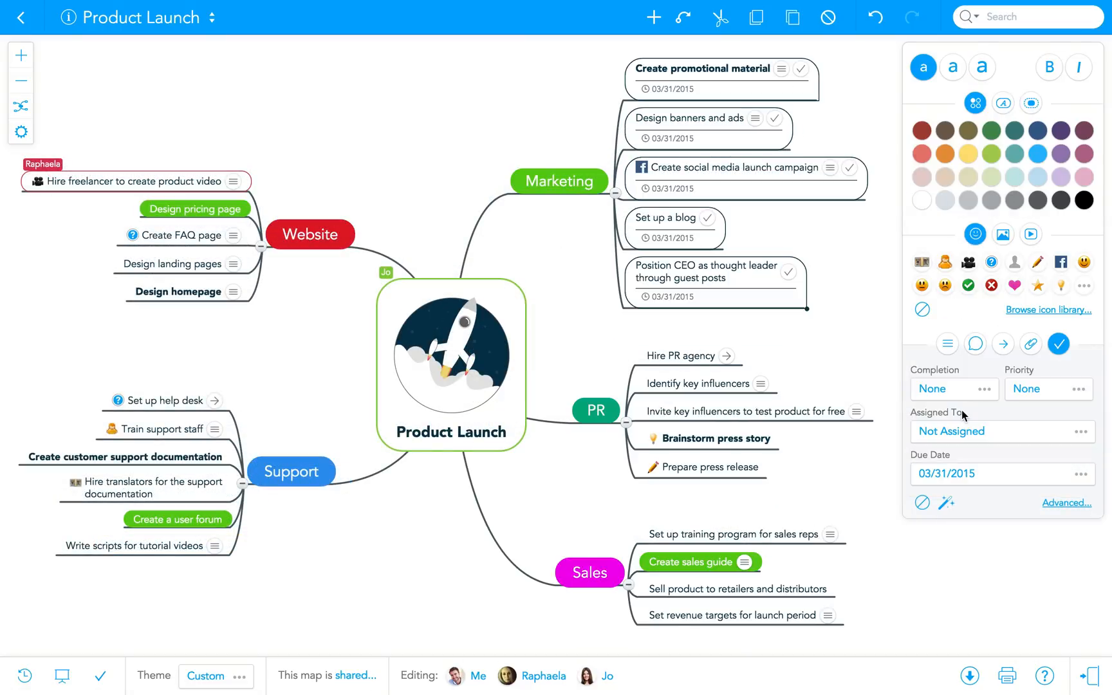
left_click(1000, 431)
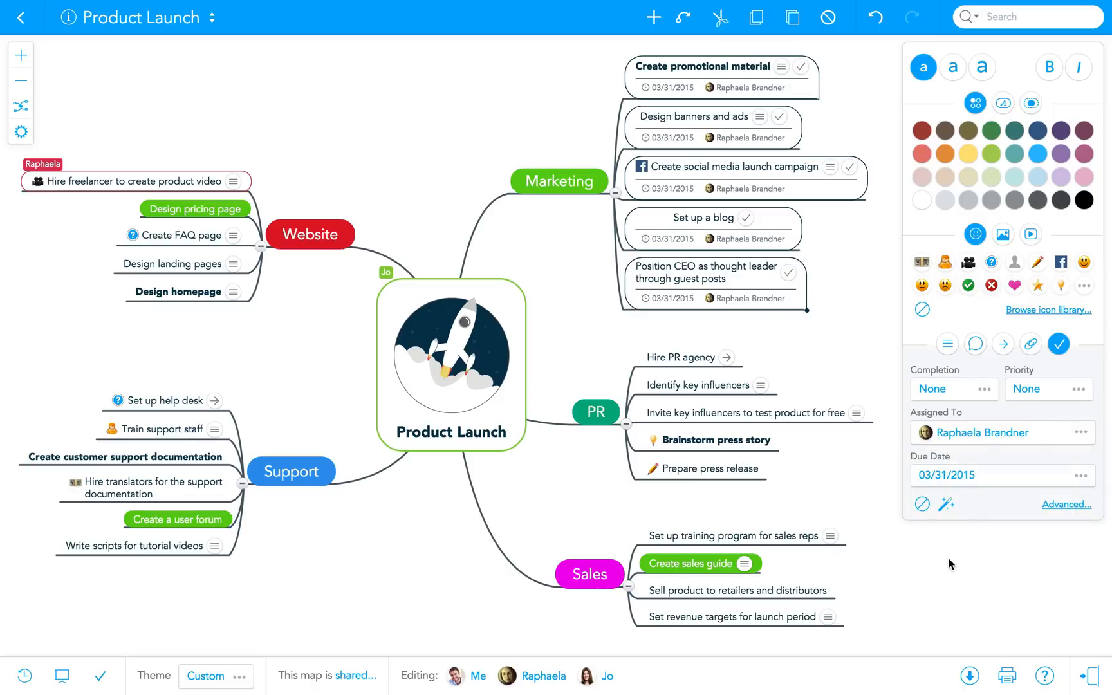
mouse_move(283, 625)
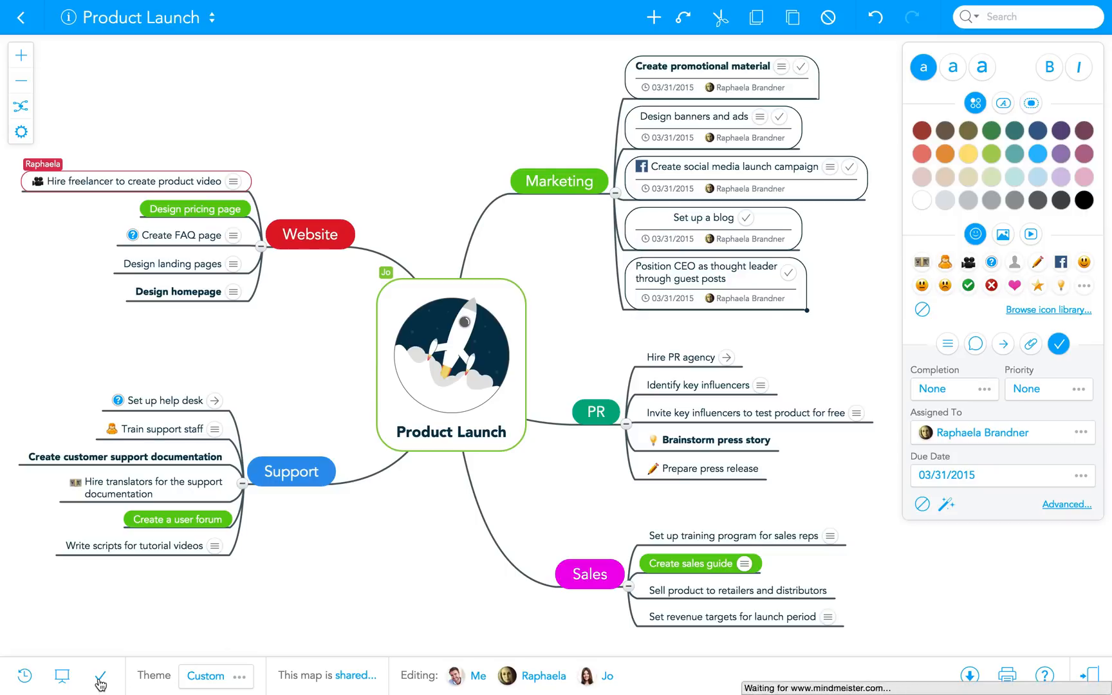
- Select Product Launch as the MeisterTask project to link this map to
left_click(100, 675)
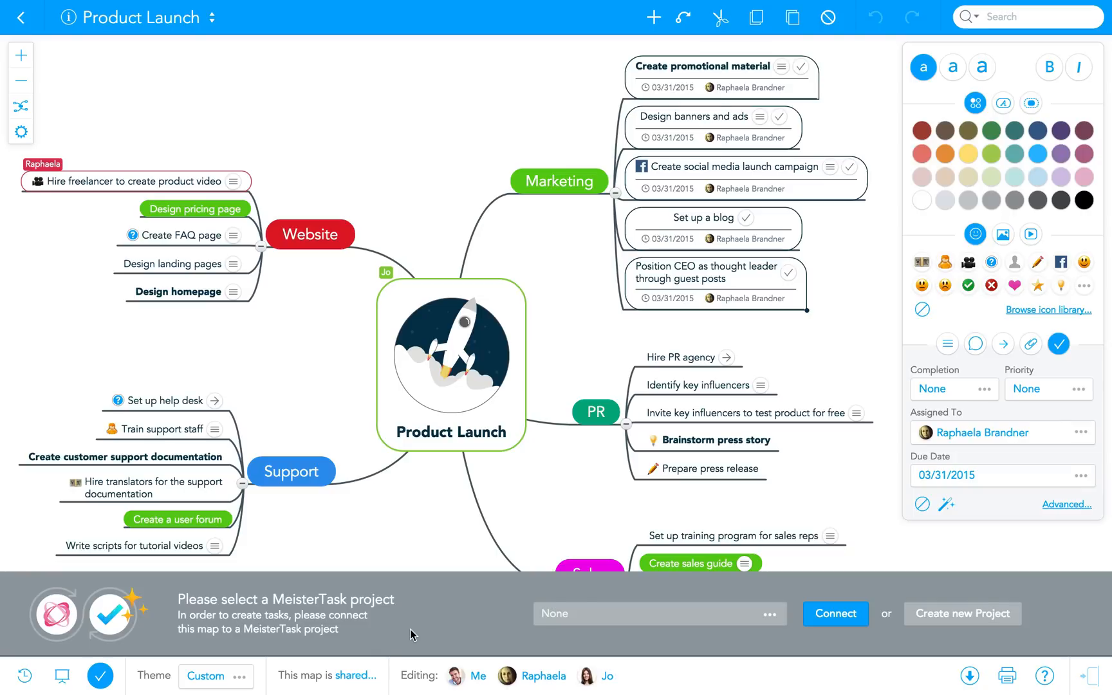
mouse_move(637, 616)
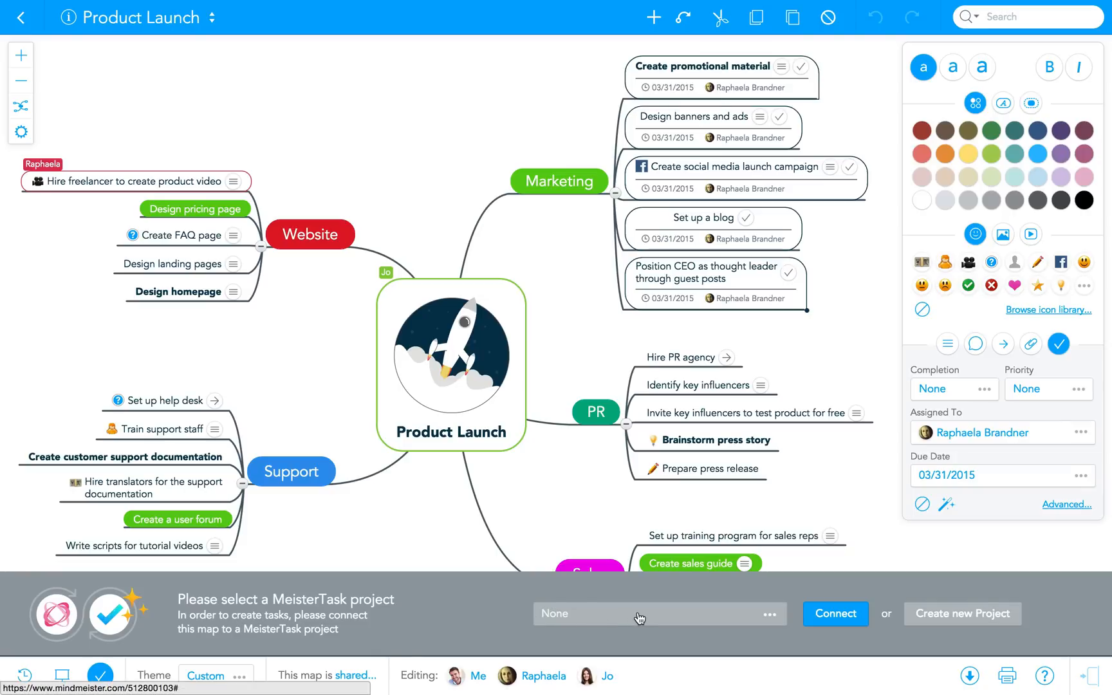
left_click(657, 613)
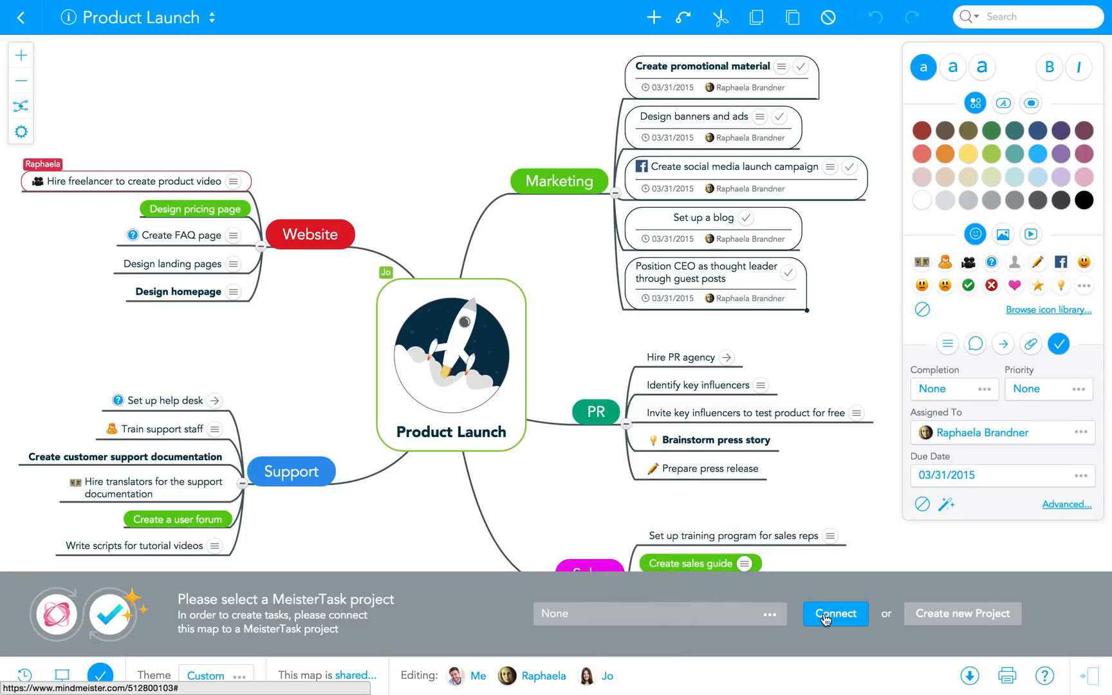
left_click(961, 613)
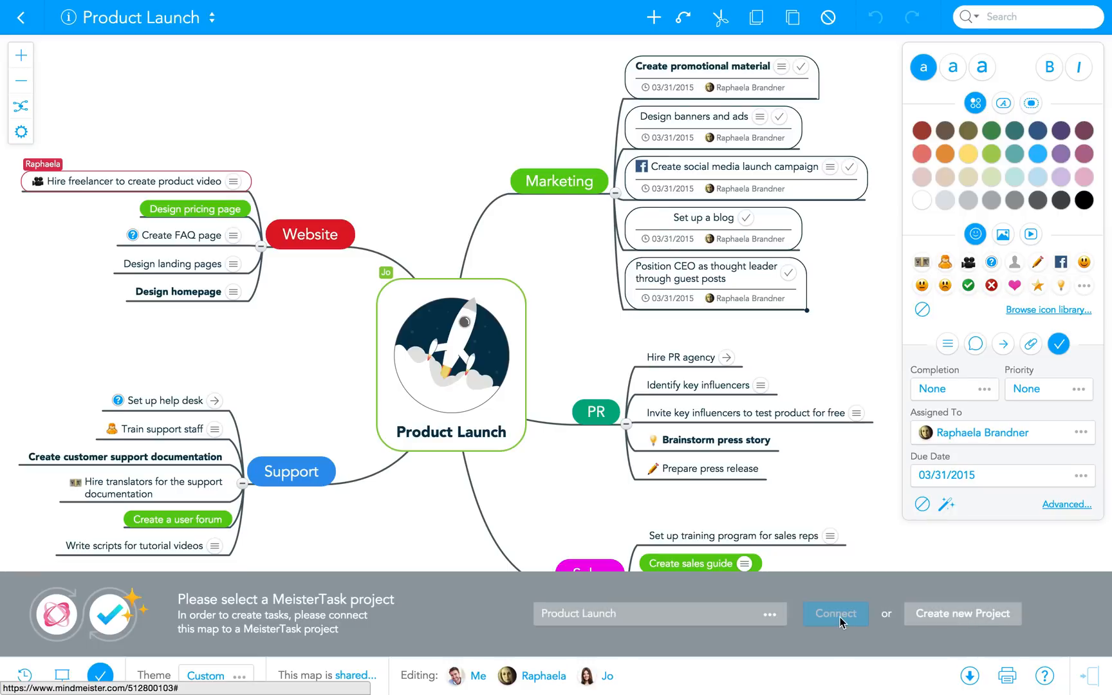
- Connect the map to Product Launch and assign Prepare press release to a teammate
left_click(834, 613)
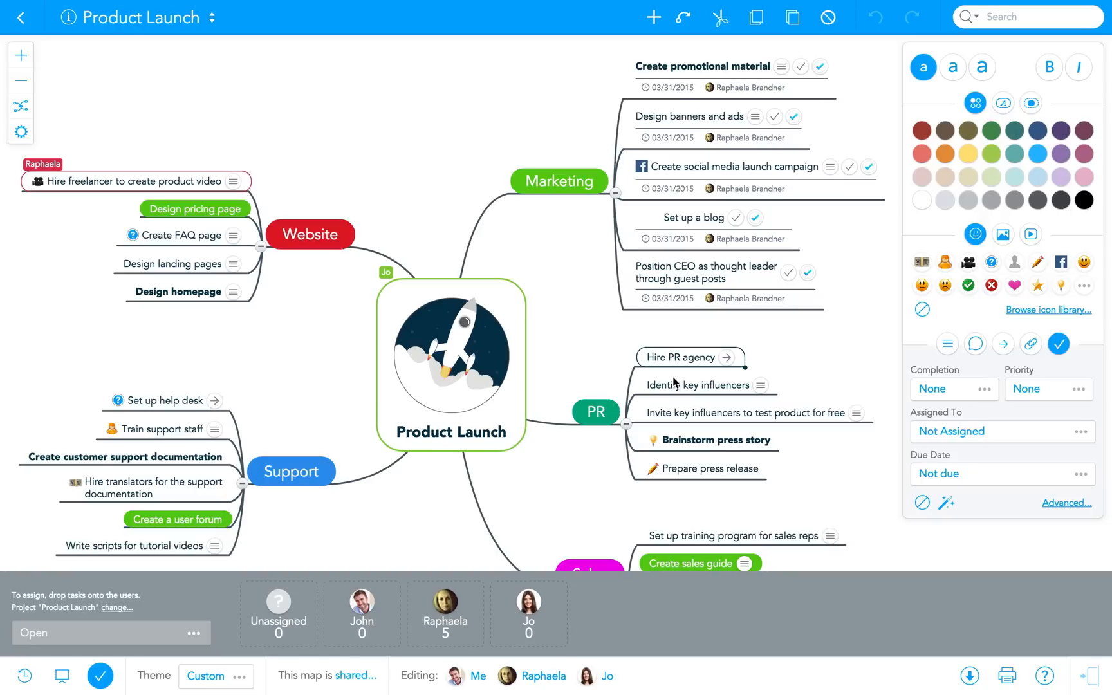
mouse_move(673, 476)
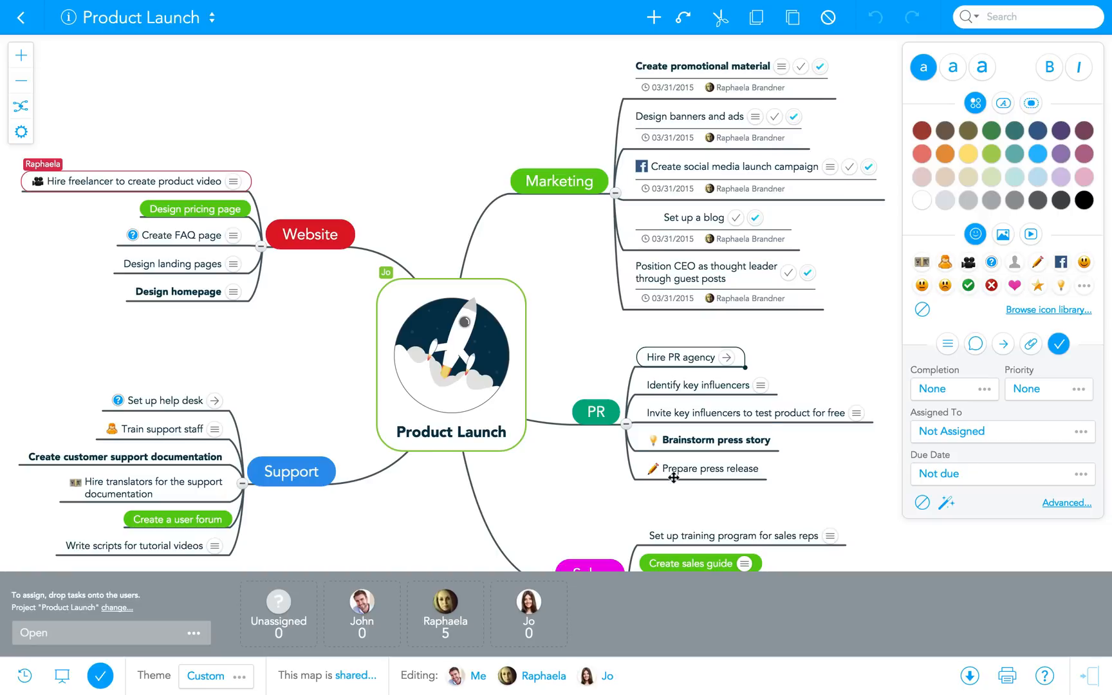
left_click_drag(673, 478, 445, 613)
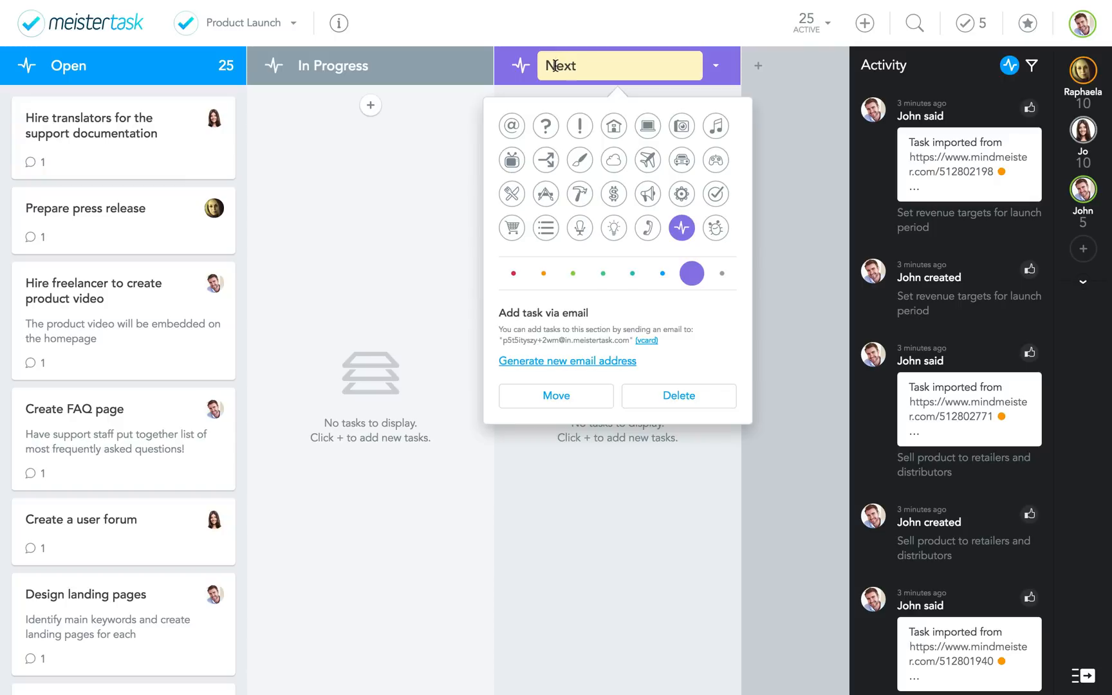
- Move five task cards from Open into In Progress
left_click(715, 194)
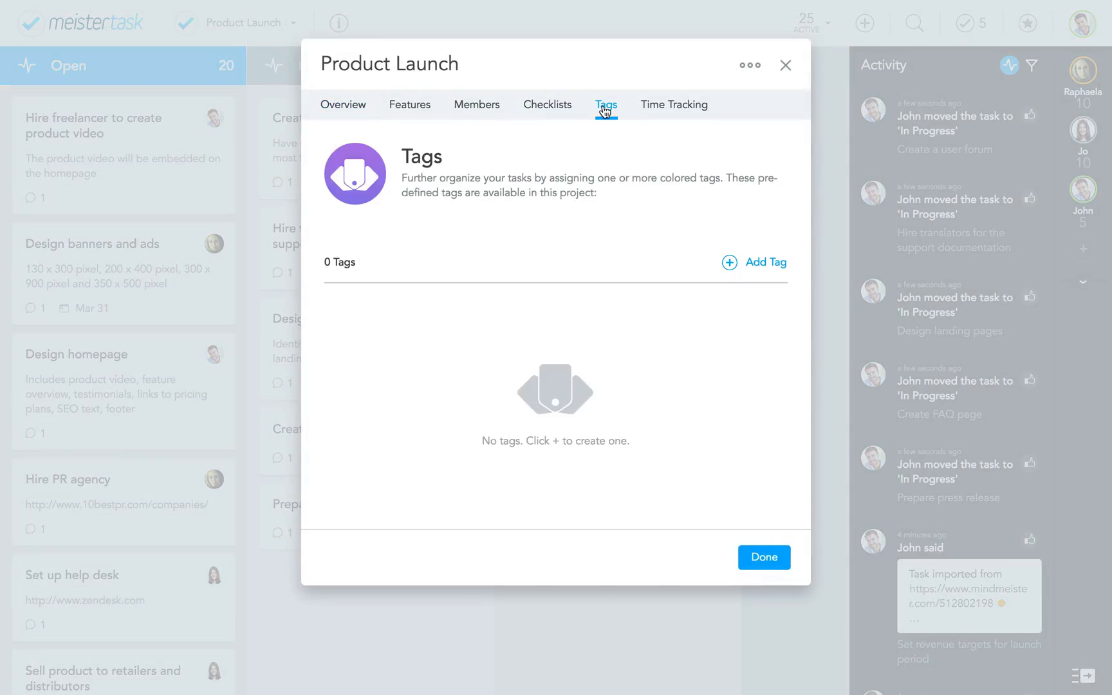
- Add a new project tag named 'Marketing'
left_click(729, 263)
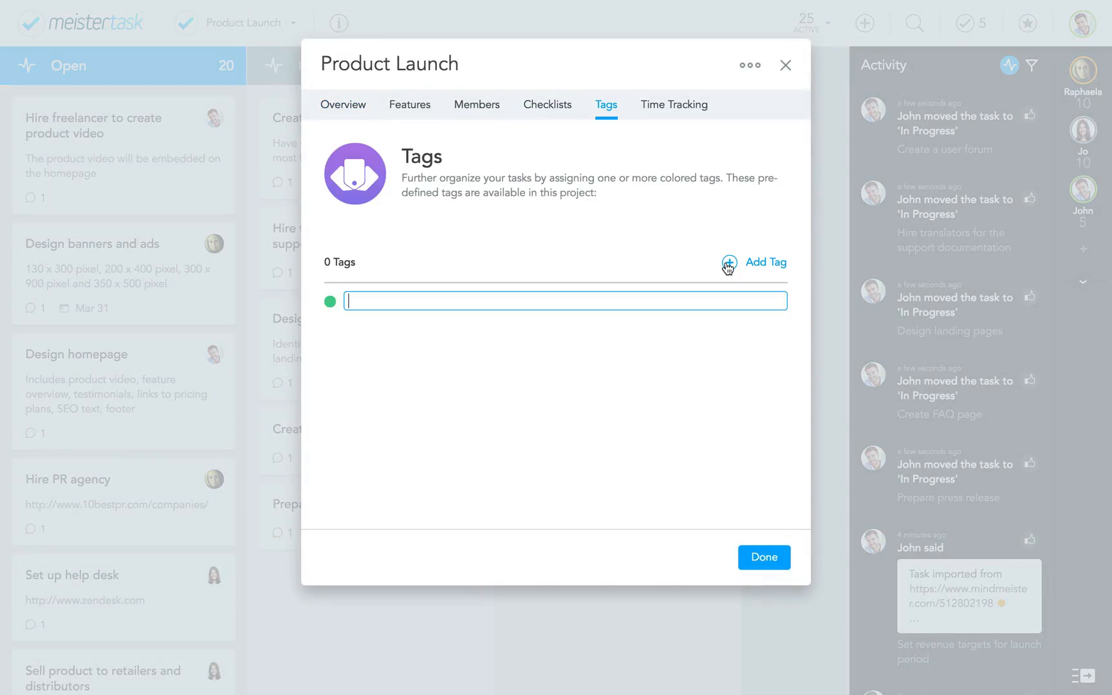
type("Marketing")
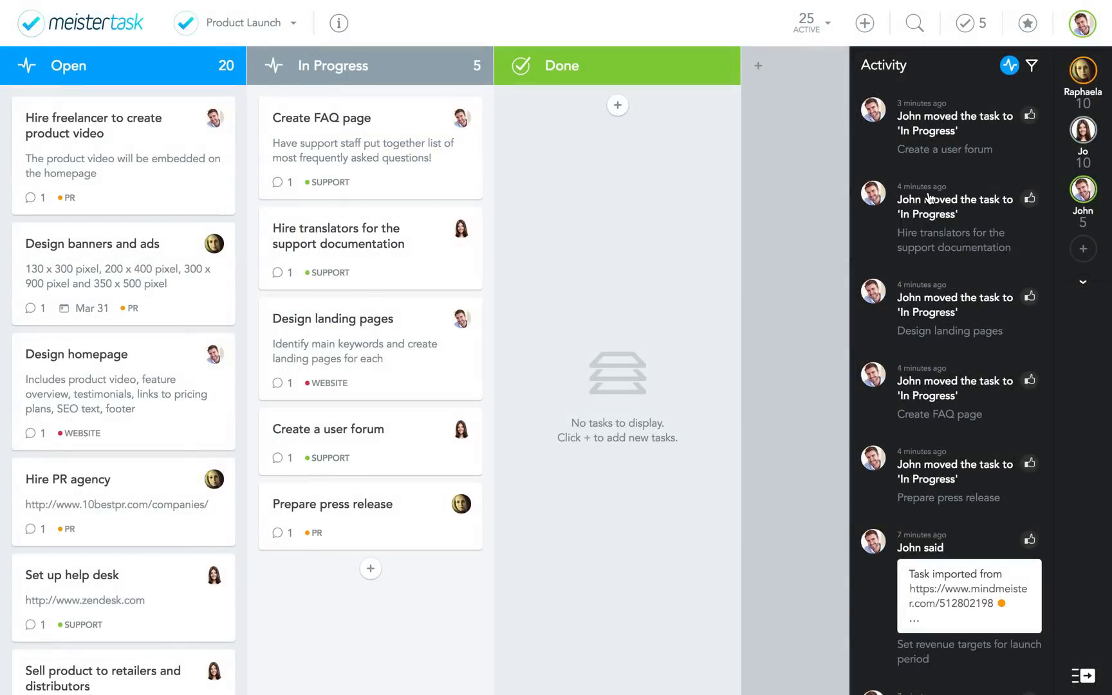
- Filter the board to Marketing-tagged tasks, then remove the tag filter
left_click(1025, 65)
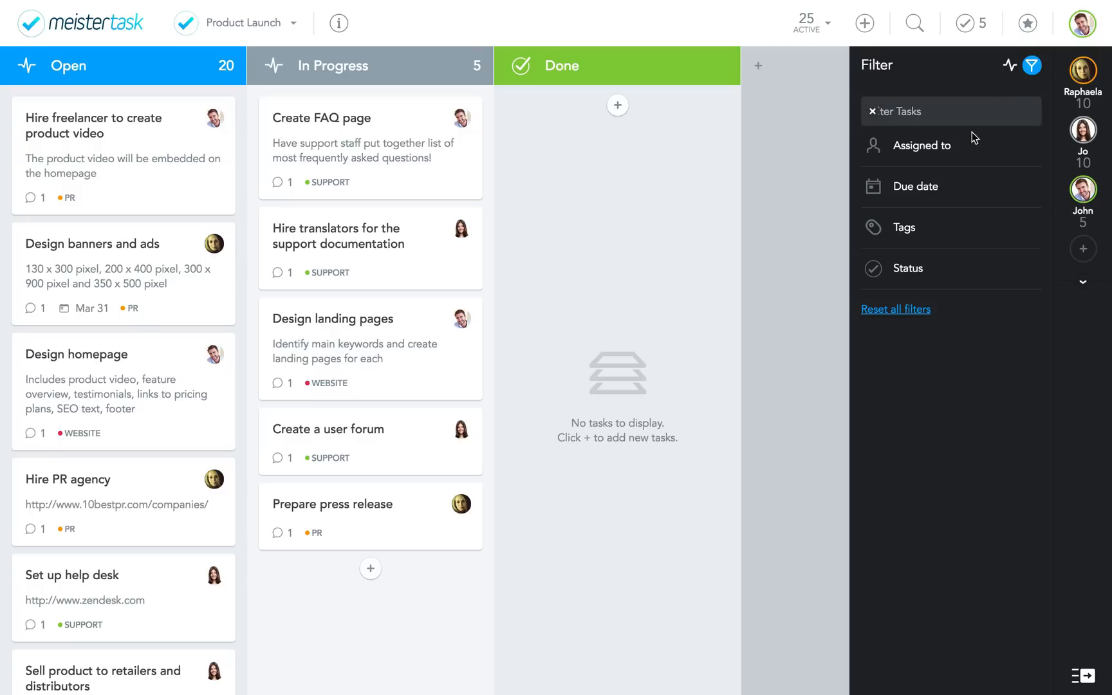
left_click(904, 227)
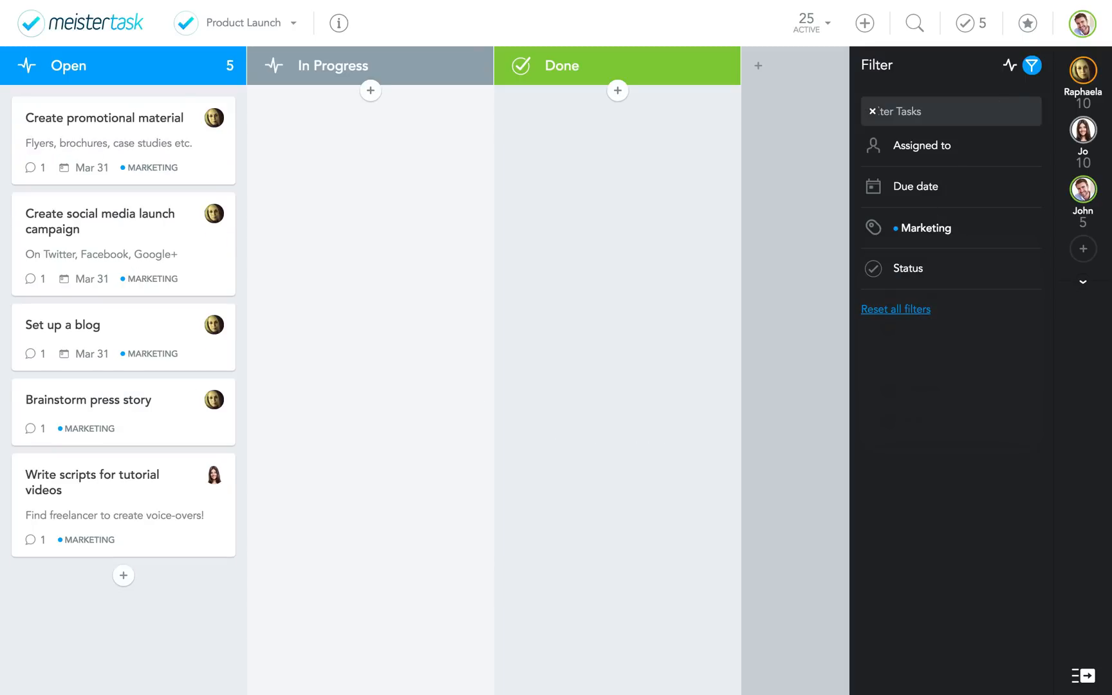
left_click(923, 227)
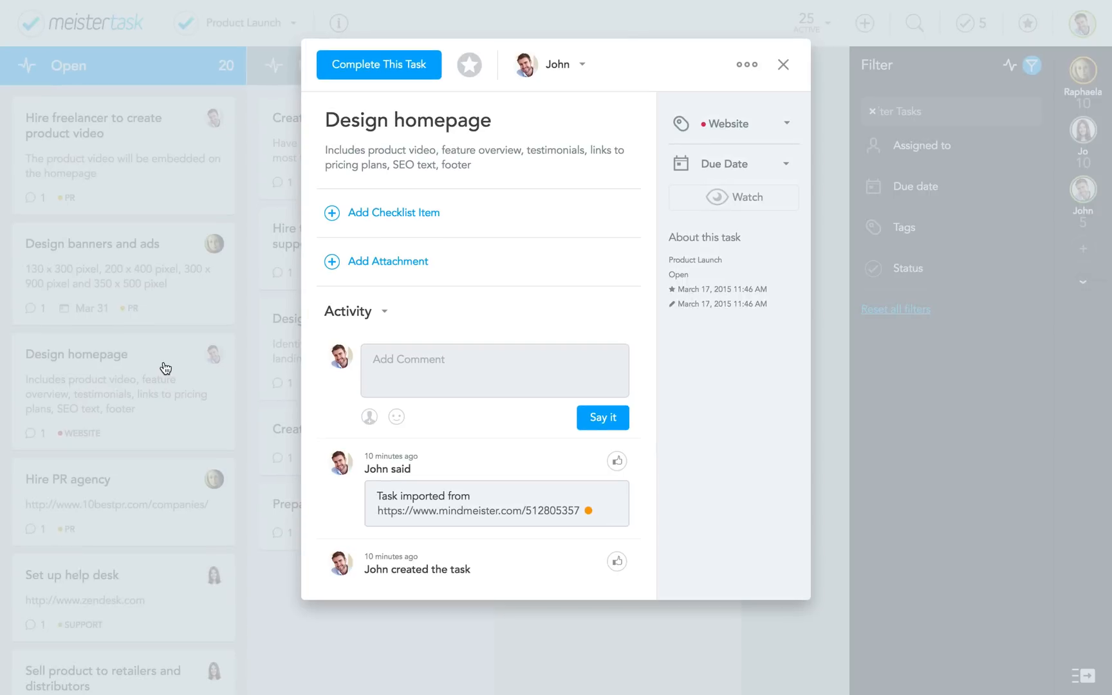
- Star Design homepage and view the Create FAQ page task details
left_click(783, 64)
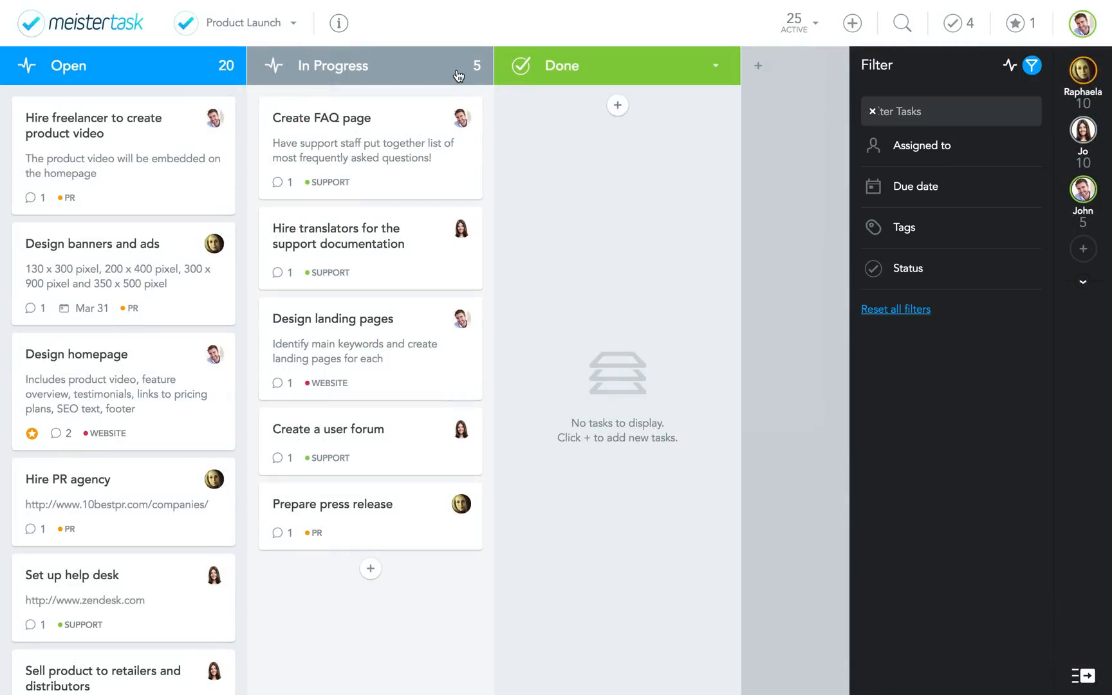
left_click(321, 118)
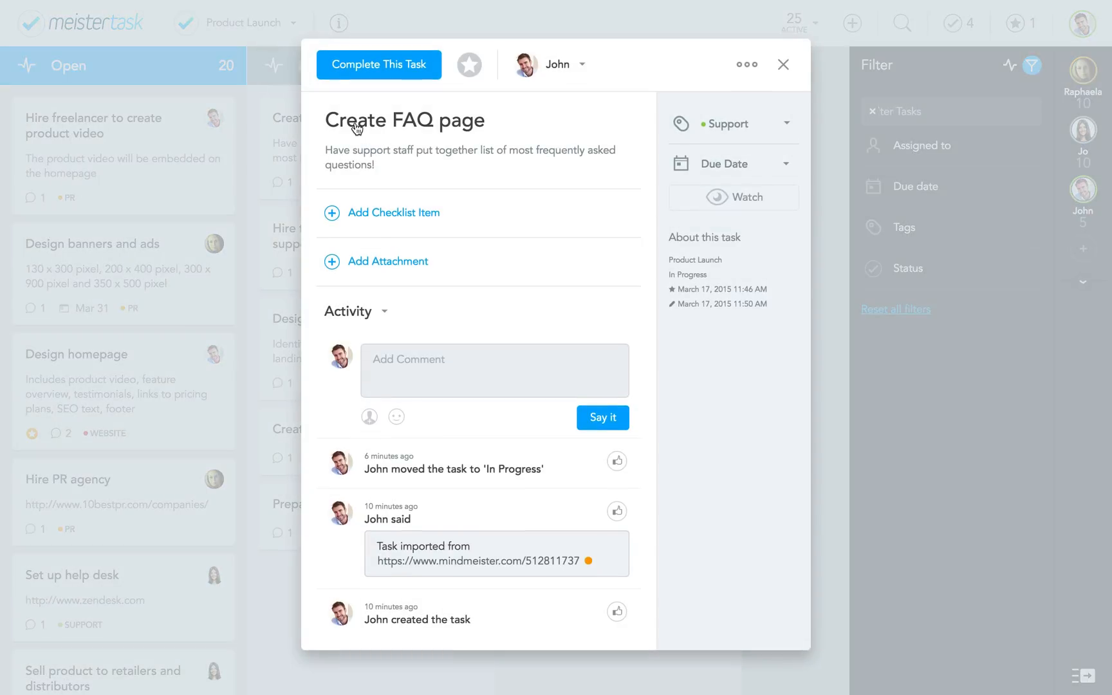